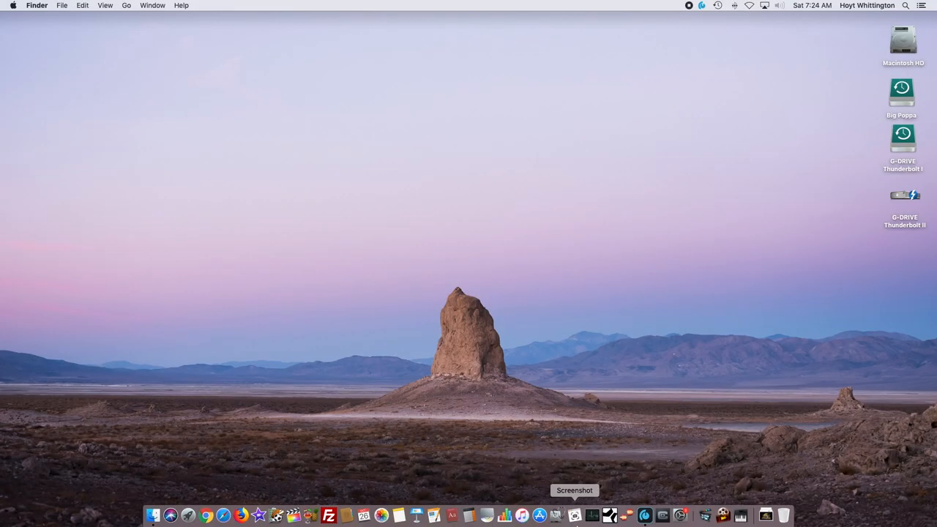
mouse_move(609, 516)
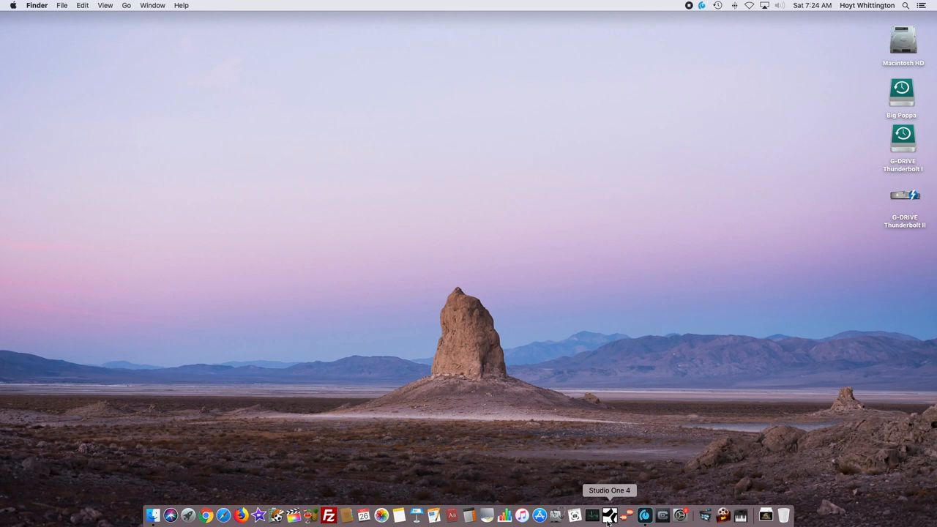
mouse_move(556, 516)
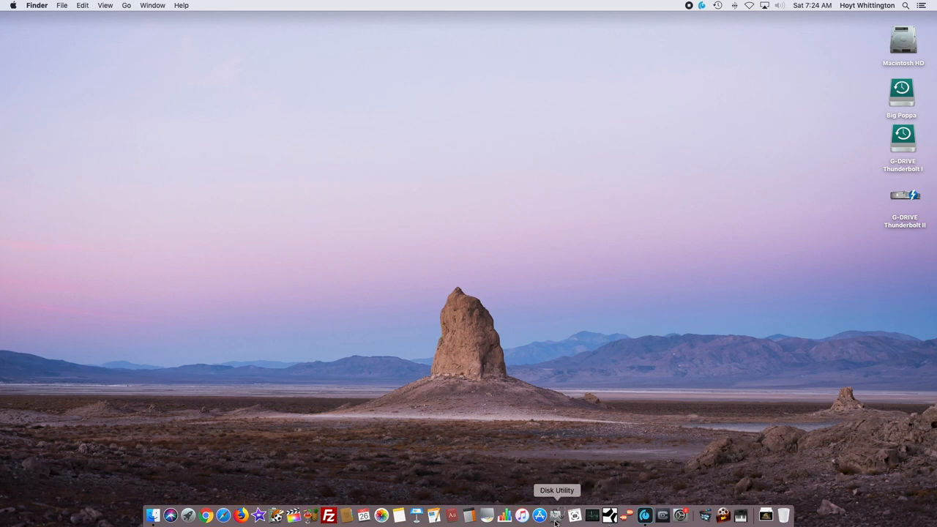
mouse_move(521, 515)
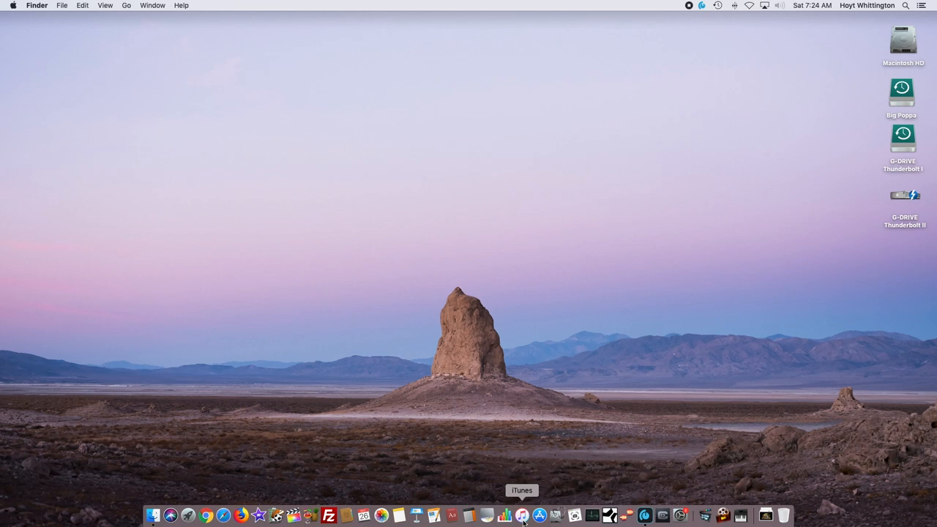
mouse_move(292, 516)
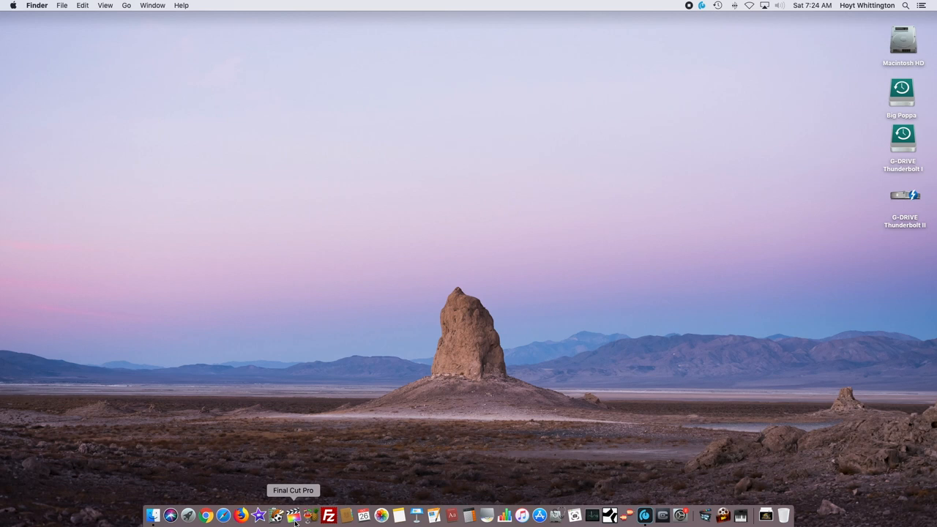
- Launch Final Cut Pro, cancel the library chooser, and open the Final Cut Pro menu
click(13, 5)
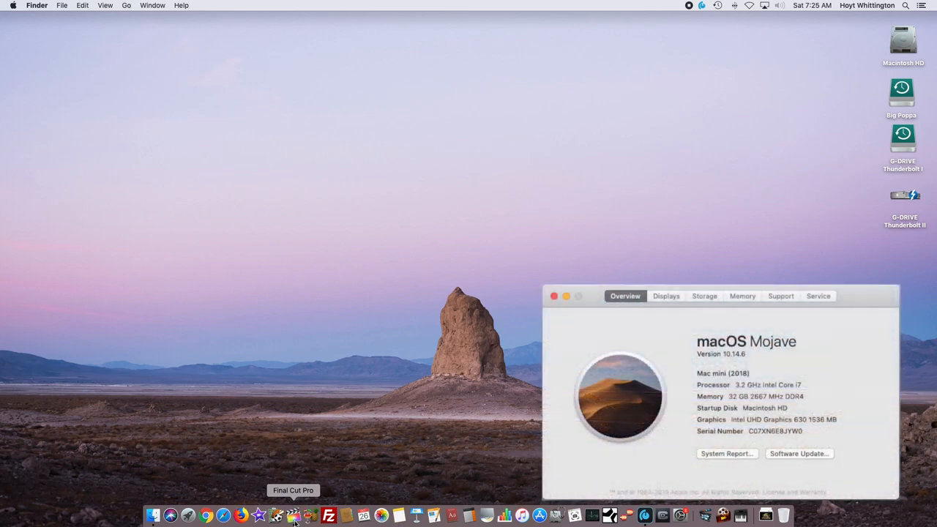
click(292, 515)
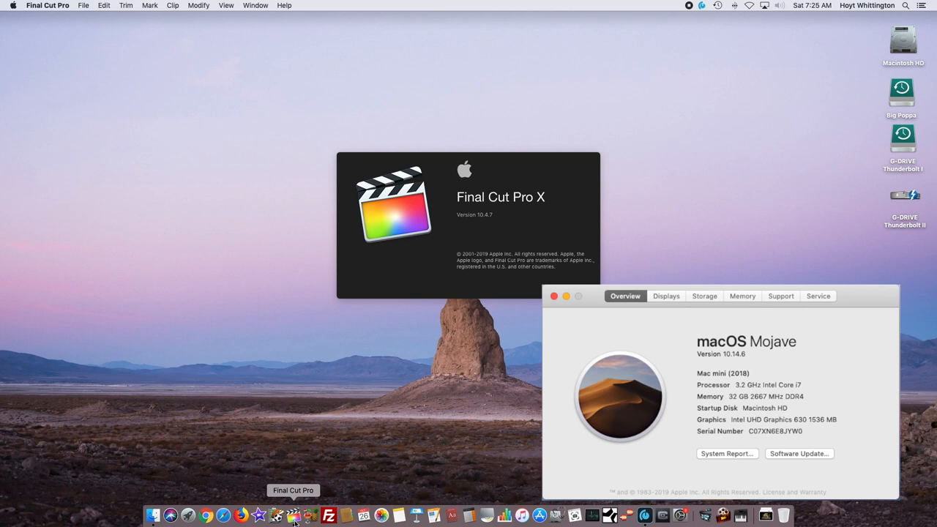
click(293, 516)
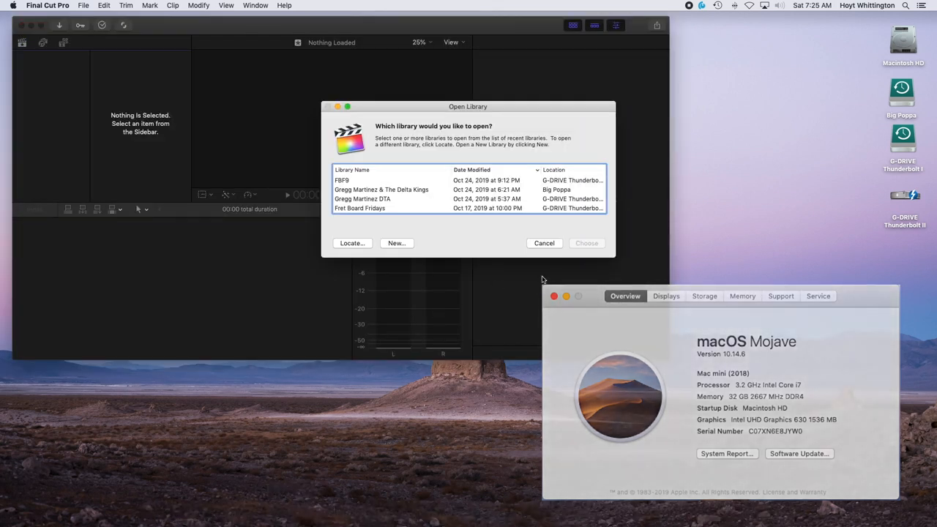
click(544, 243)
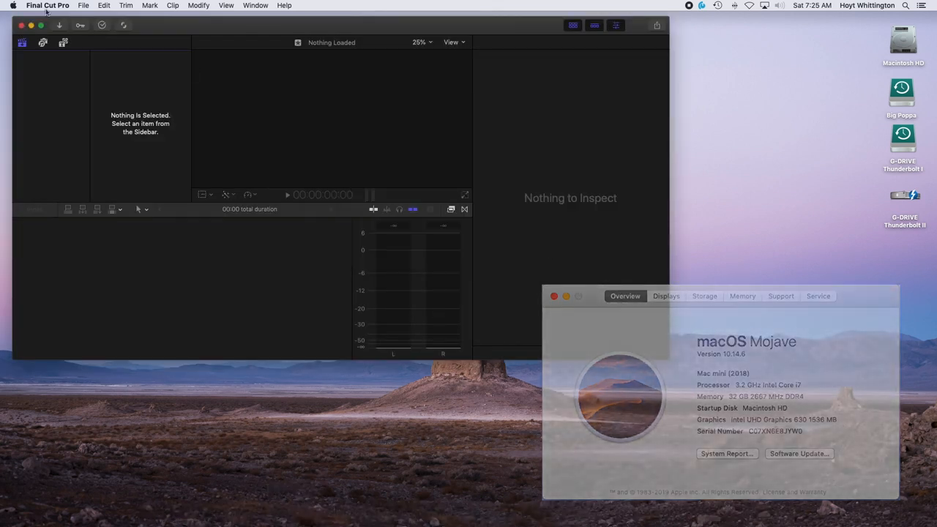
click(47, 6)
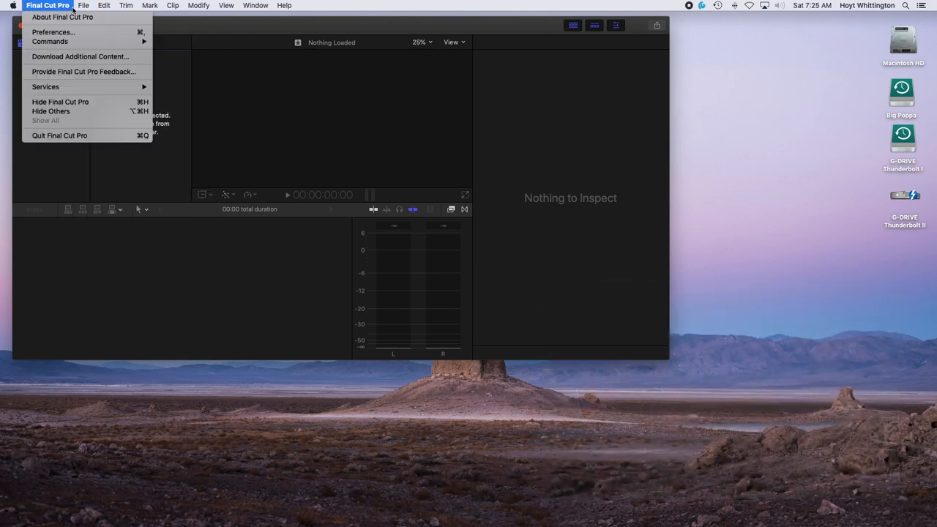
click(53, 32)
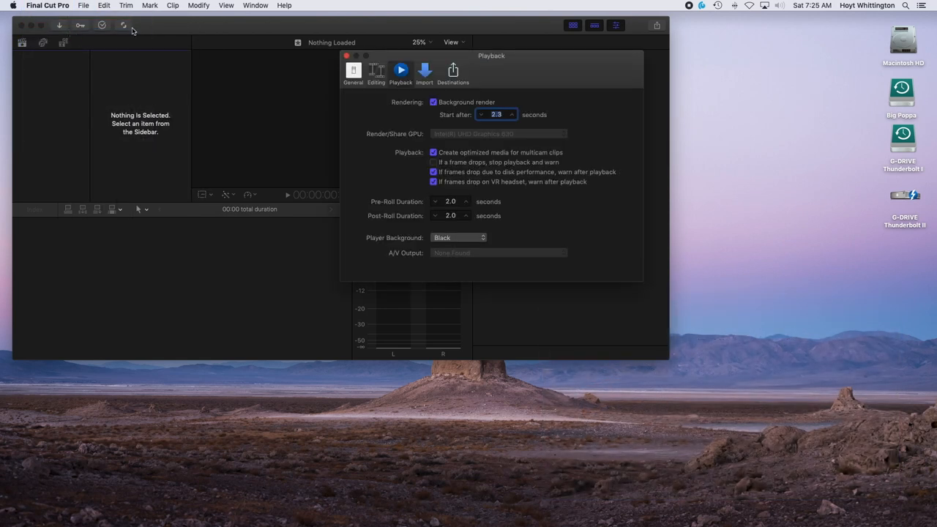
mouse_move(464, 259)
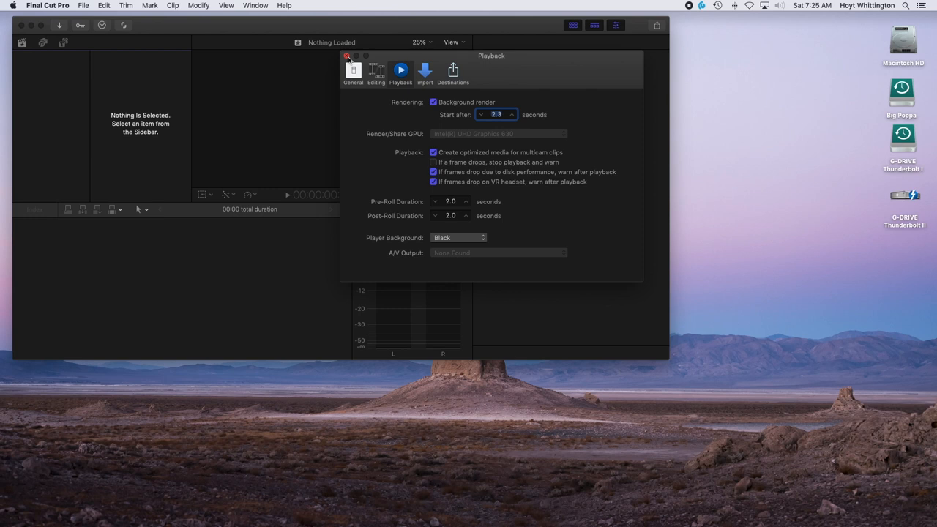
click(346, 56)
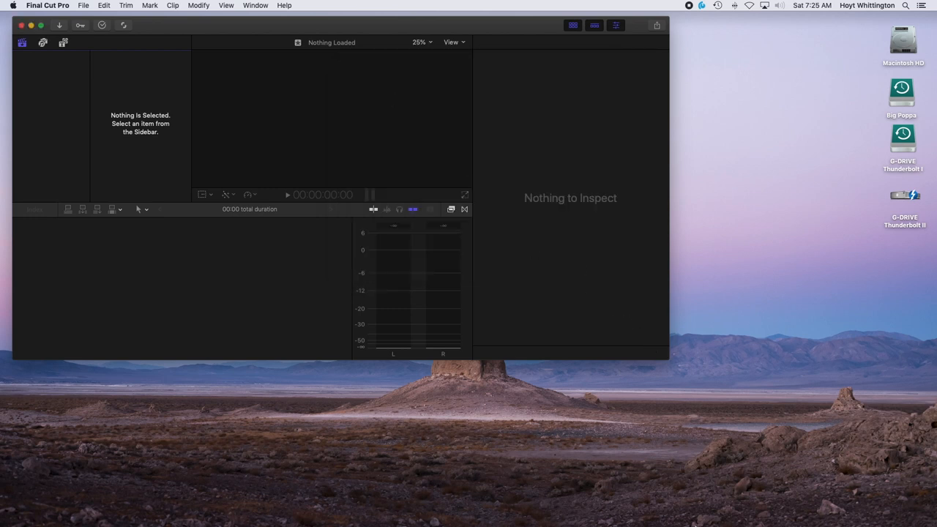
mouse_move(680, 515)
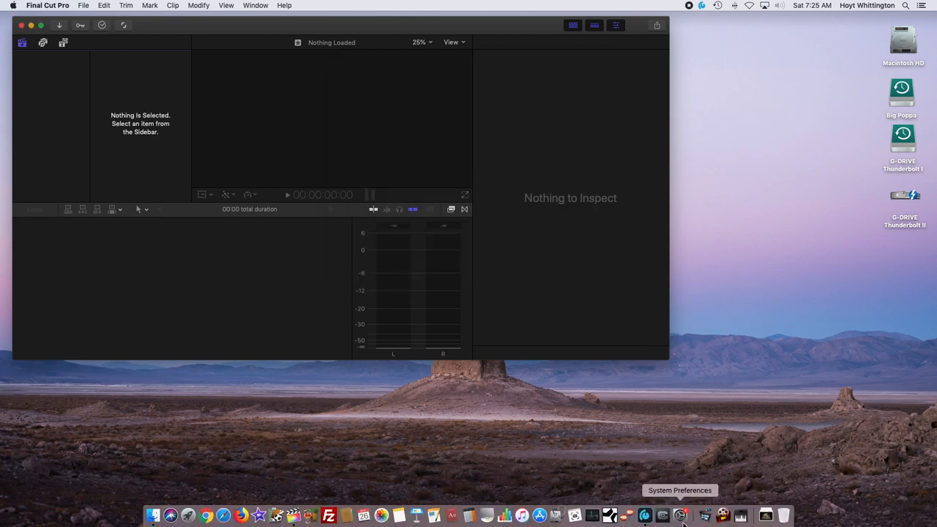
- Review StudioLive 64S in System Preferences' Sound input list, then close System Preferences
click(680, 515)
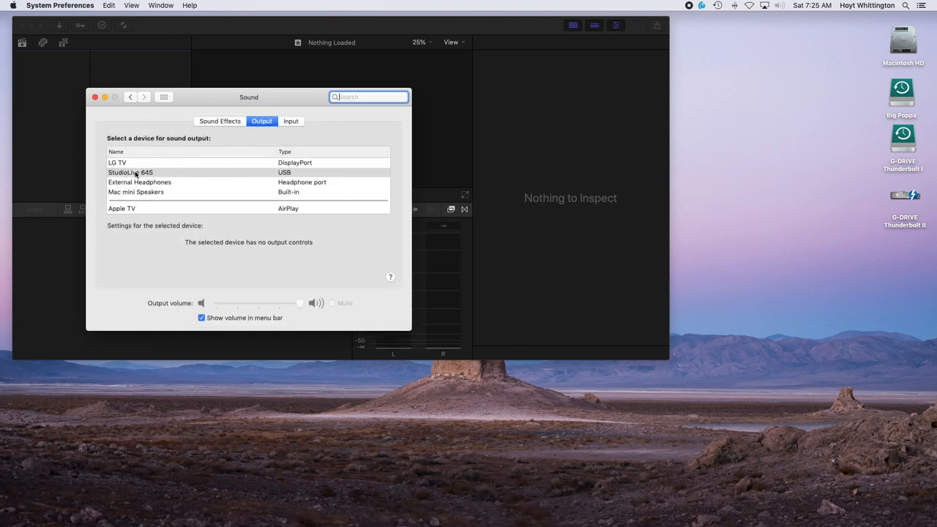
mouse_move(185, 184)
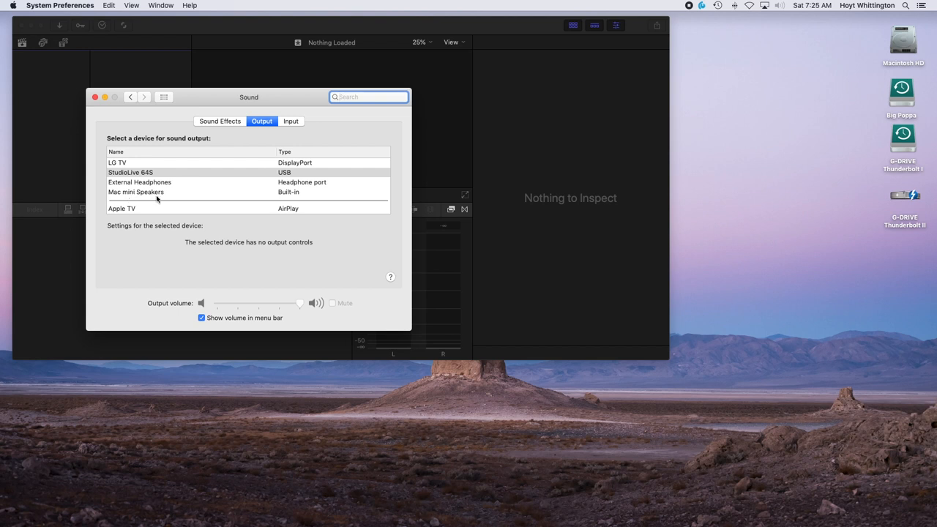
mouse_move(139, 163)
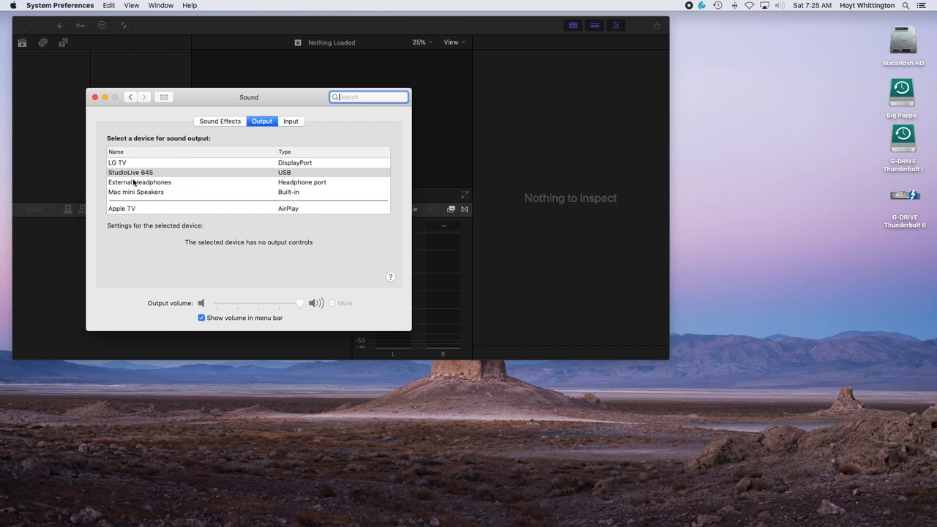
mouse_move(141, 191)
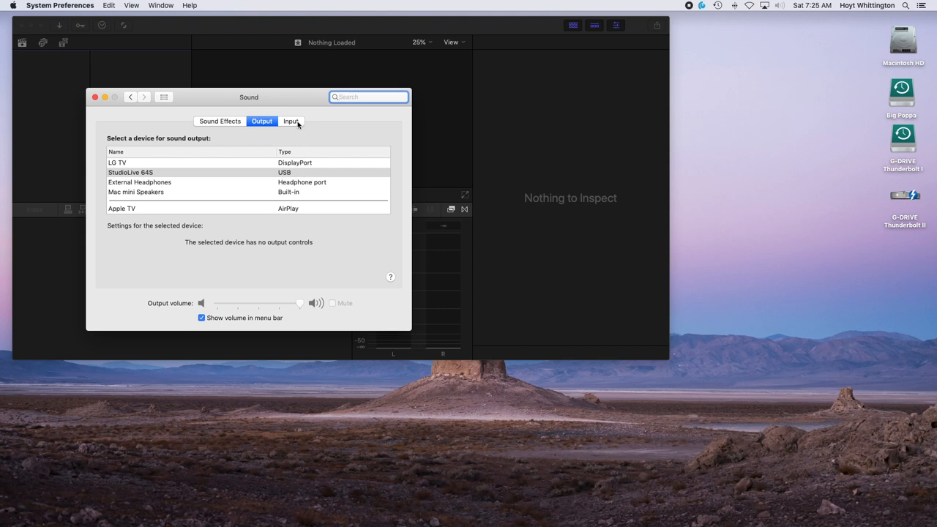
click(291, 121)
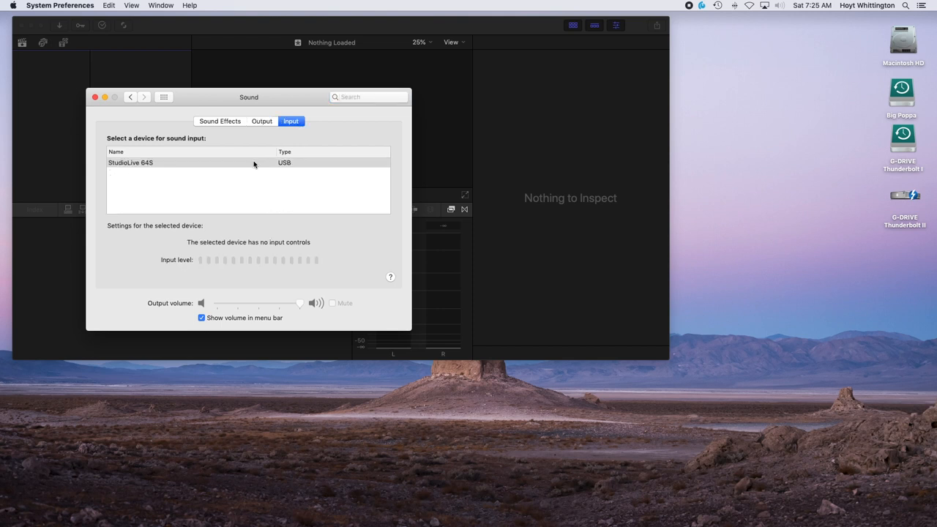
click(163, 96)
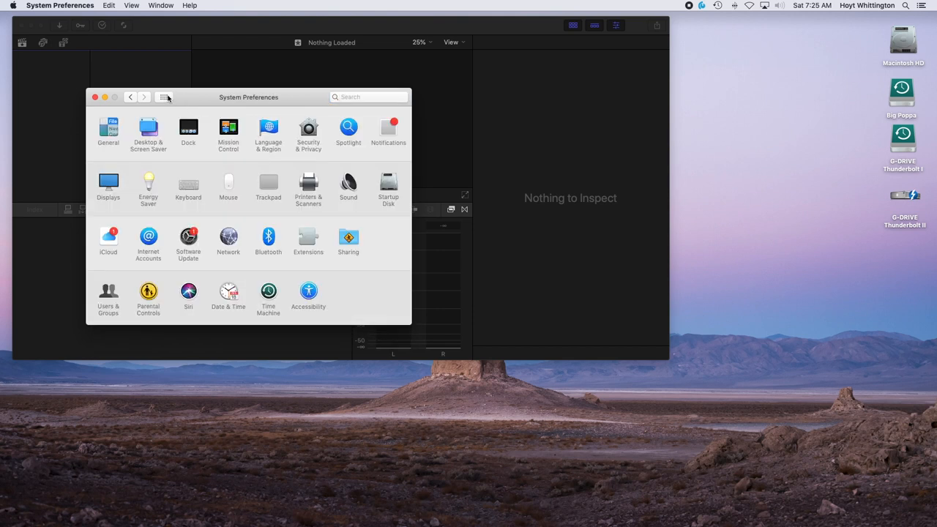
mouse_move(95, 97)
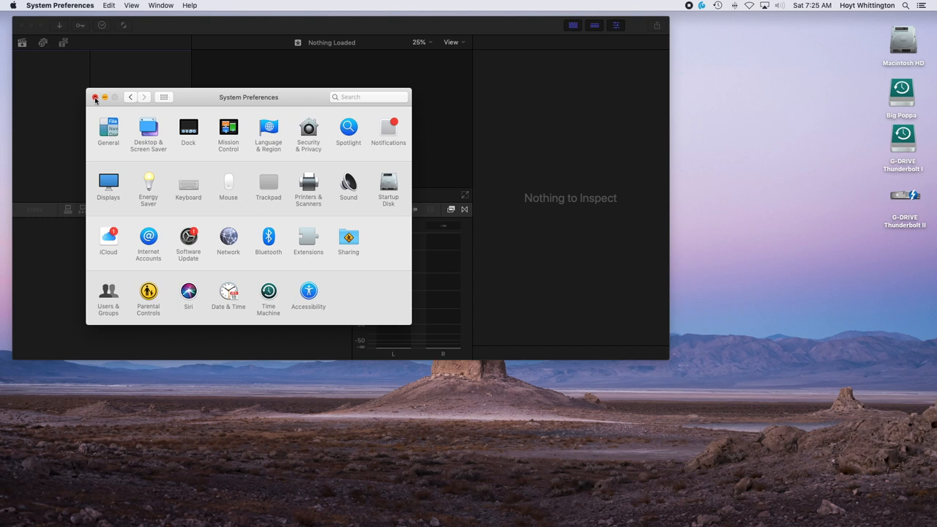
click(95, 97)
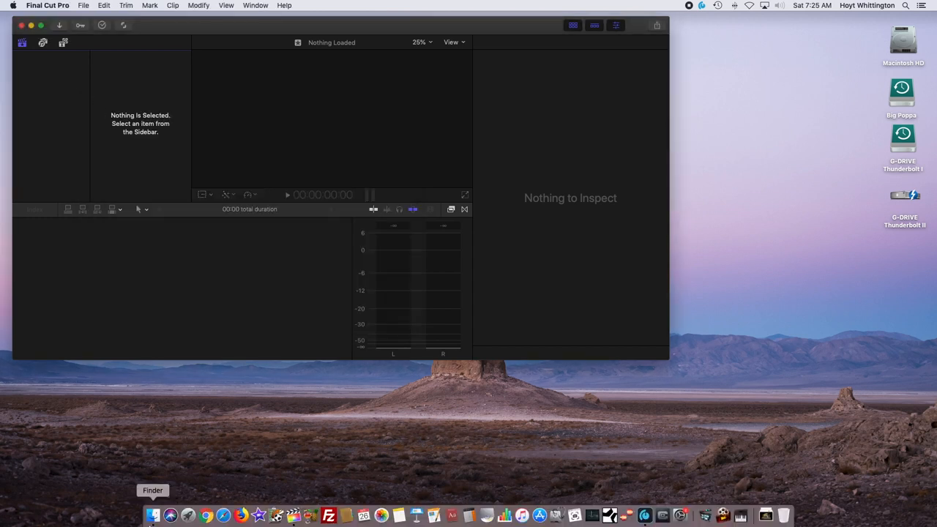
- Go from Finder's Applications to the Utilities folder and launch Audio MIDI Setup
click(152, 514)
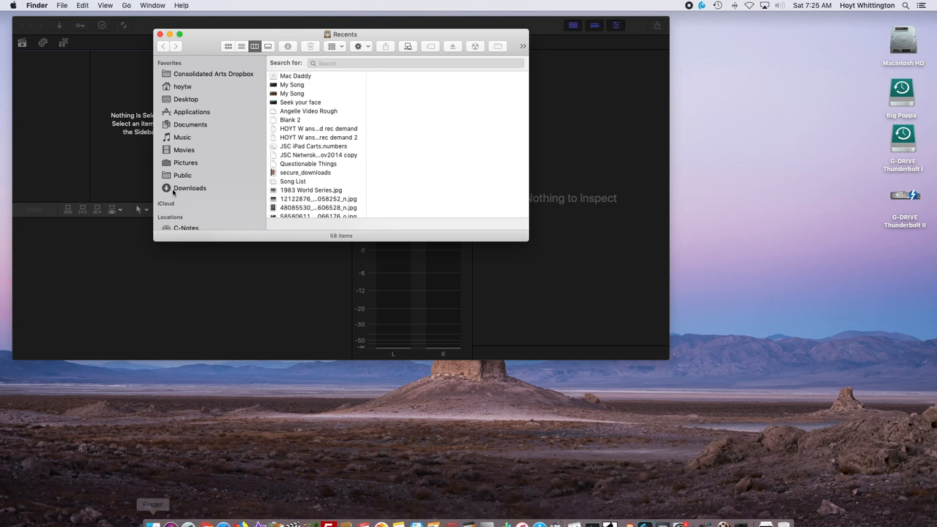
click(191, 111)
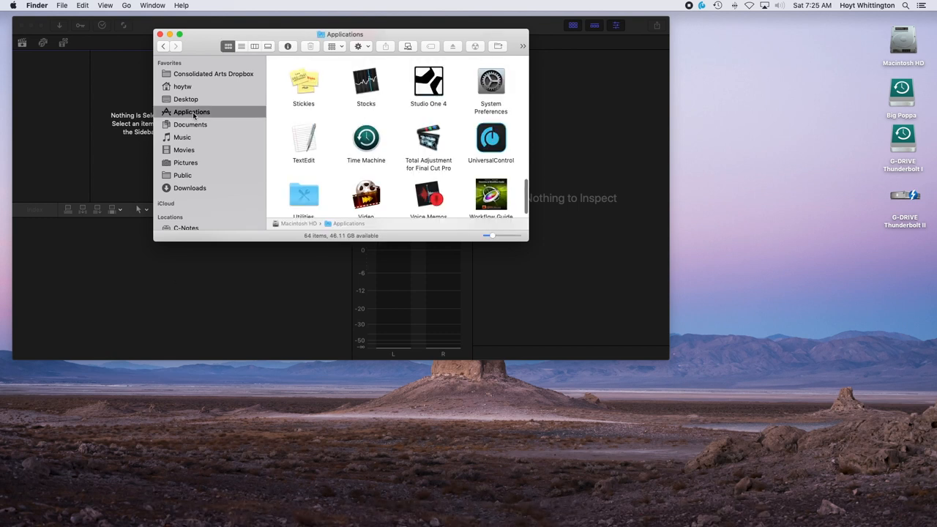
click(303, 194)
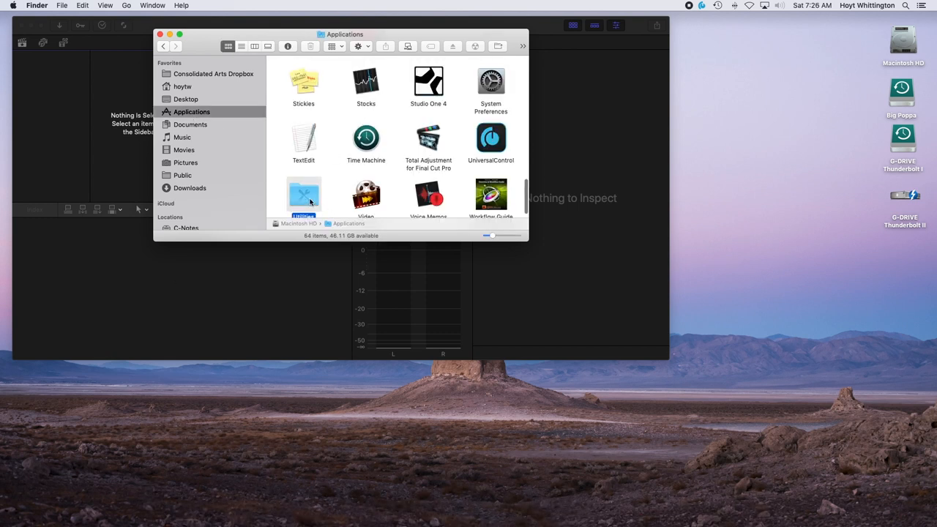
double_click(303, 194)
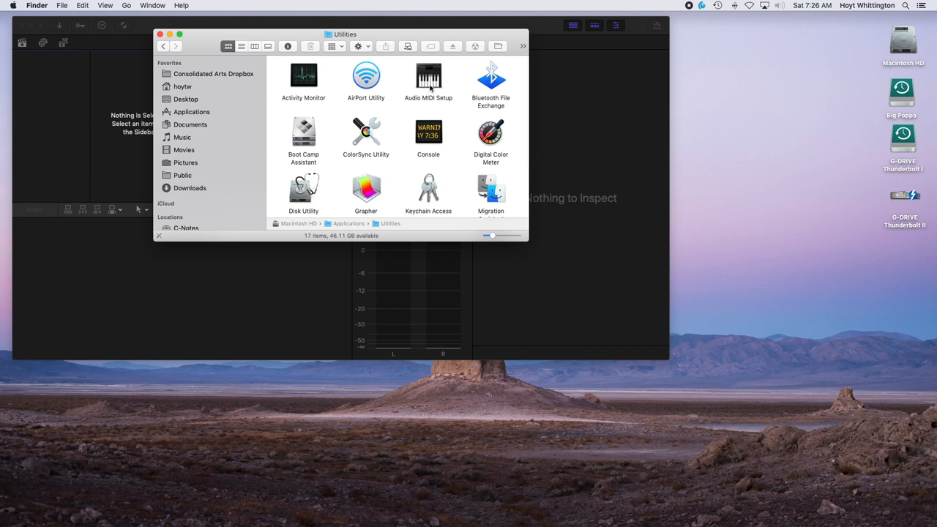
double_click(428, 78)
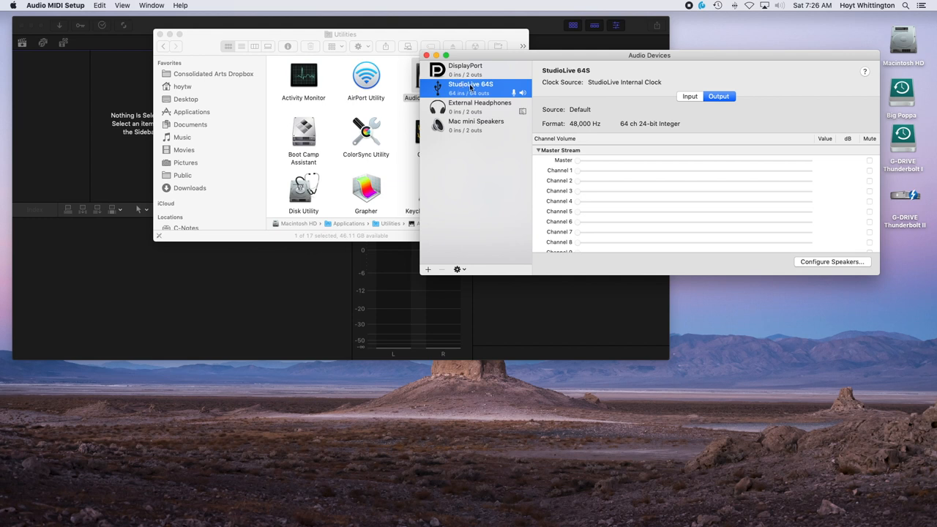
mouse_move(472, 120)
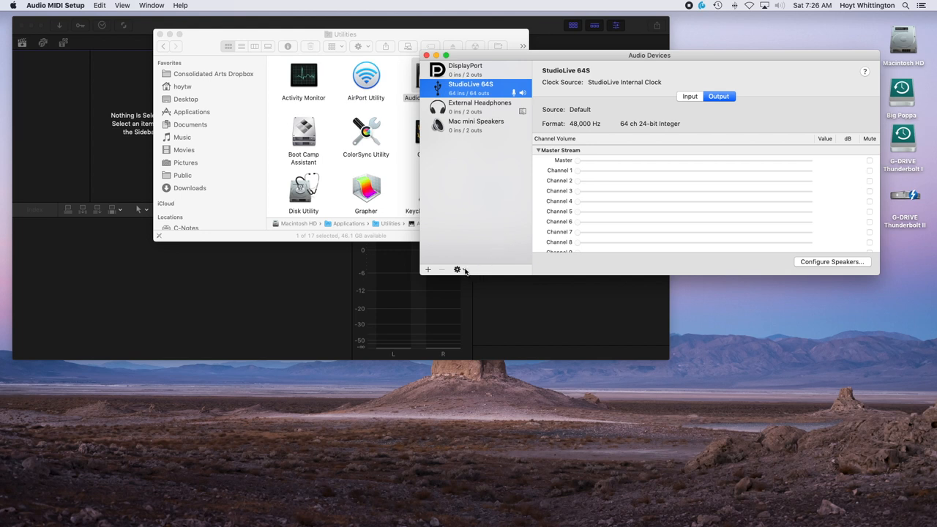
- Open the device options menu for StudioLive 64S
click(457, 270)
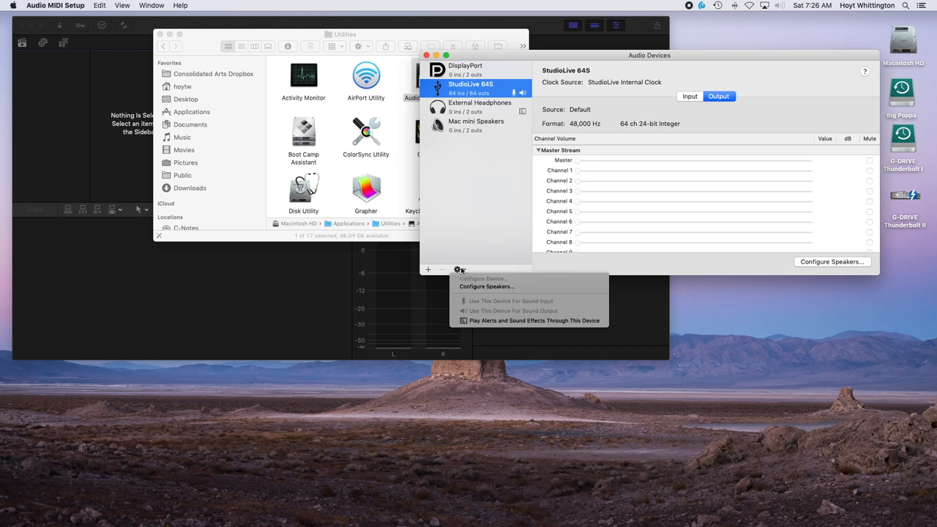
mouse_move(463, 300)
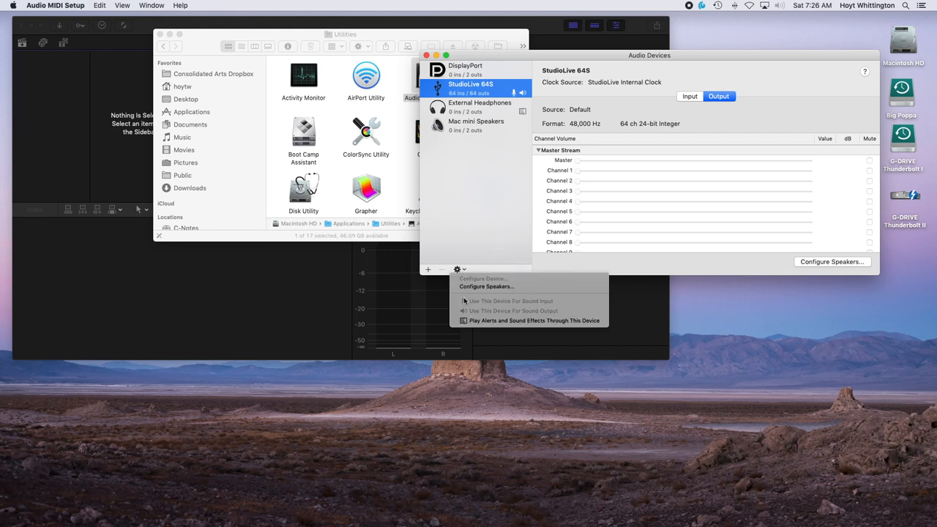
mouse_move(544, 316)
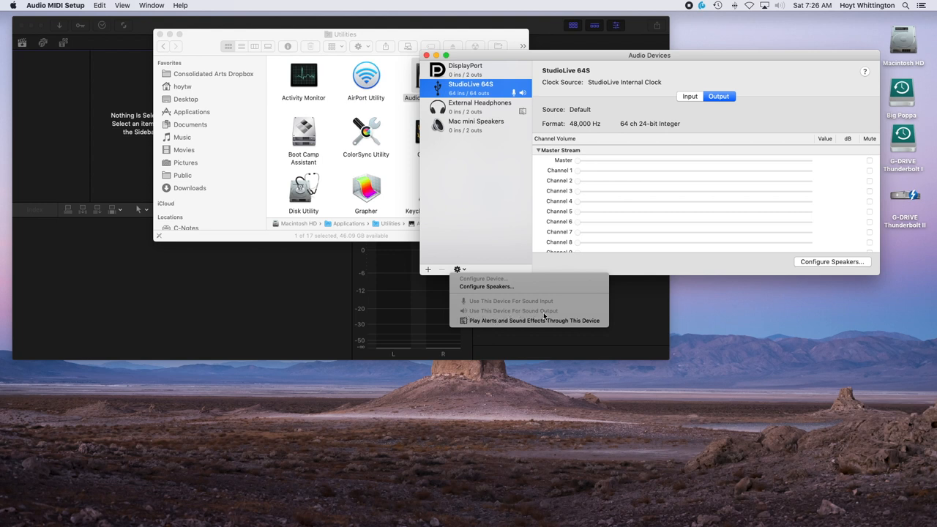
mouse_move(534, 315)
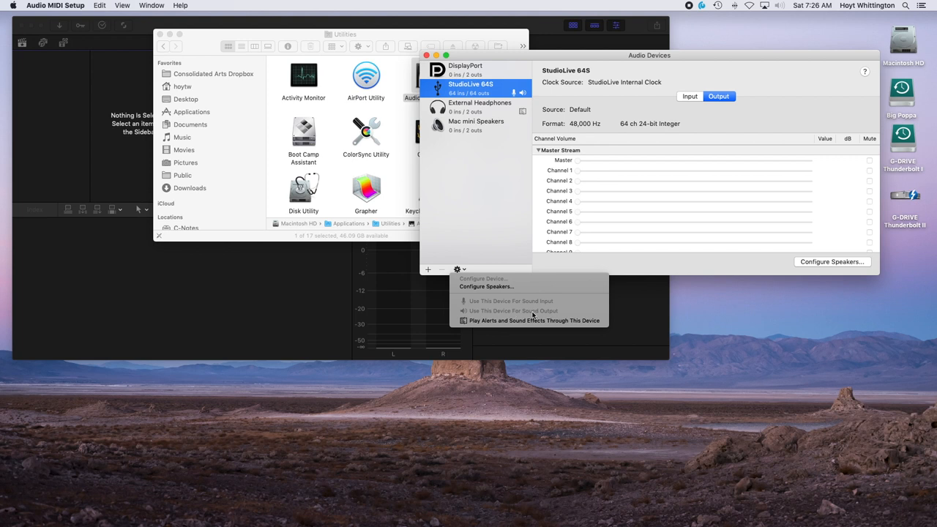
mouse_move(515, 316)
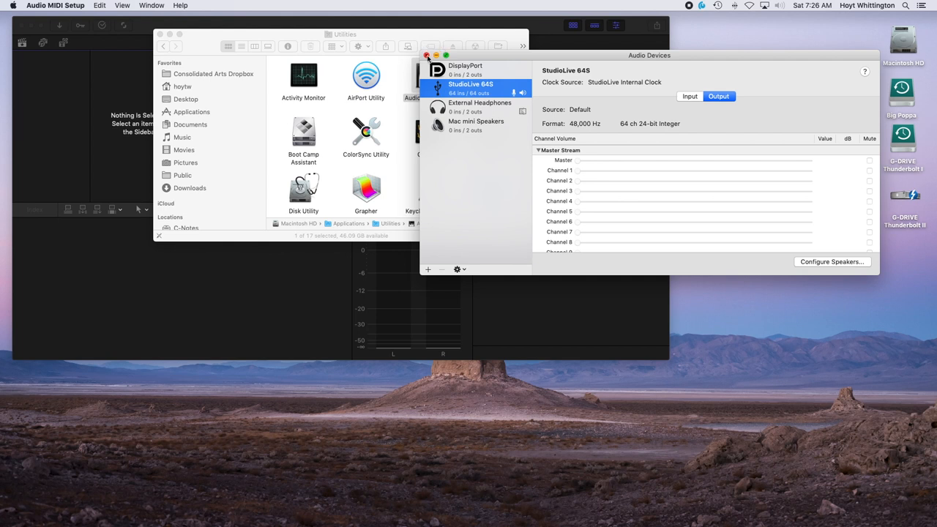
- Close the Audio Devices window and the Utilities Finder window
click(427, 56)
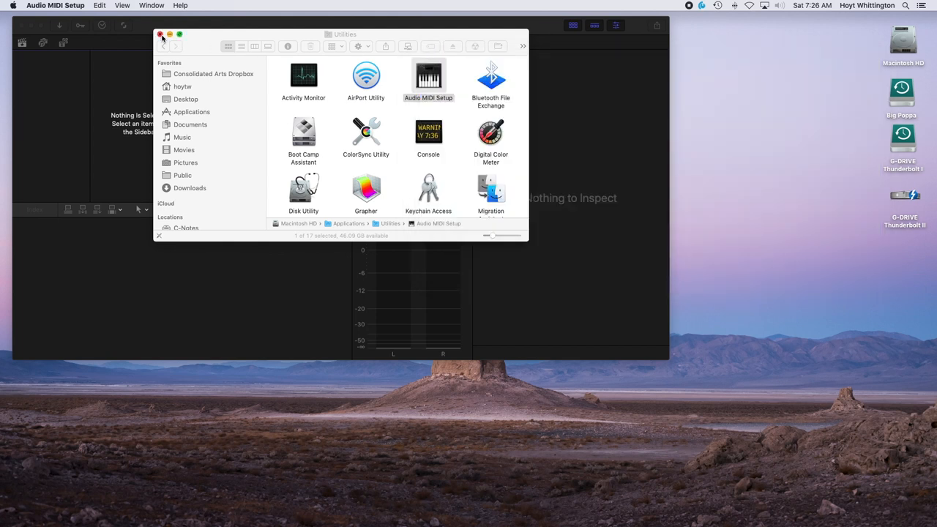
click(160, 34)
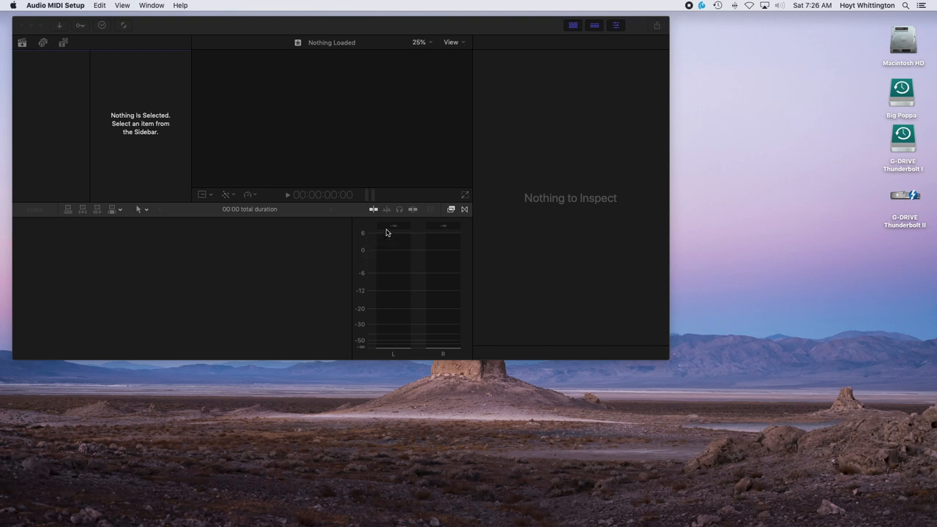
mouse_move(399, 333)
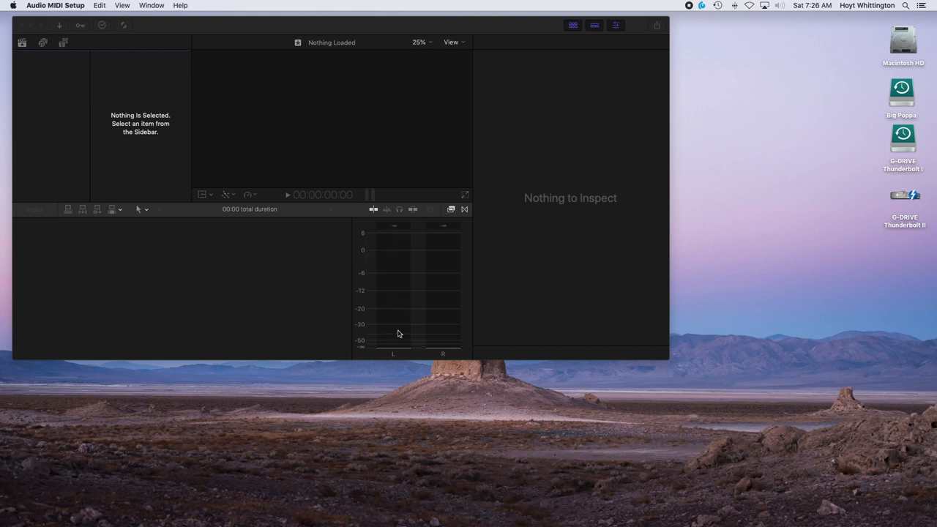